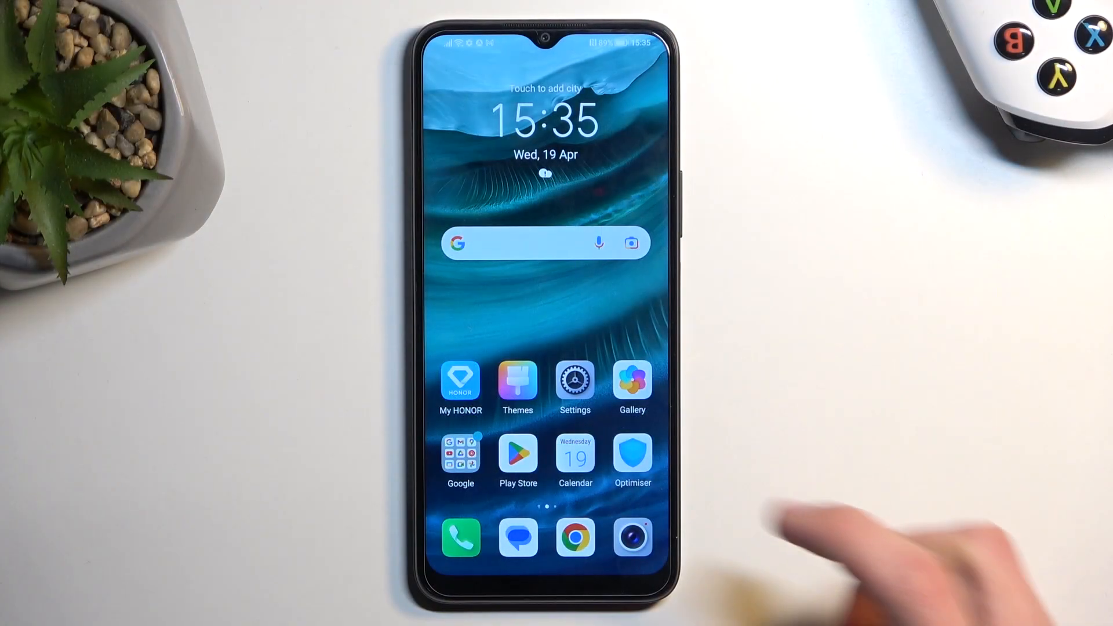
Step: Go from the home screen into Settings and onto the System & updates page
left_click(574, 381)
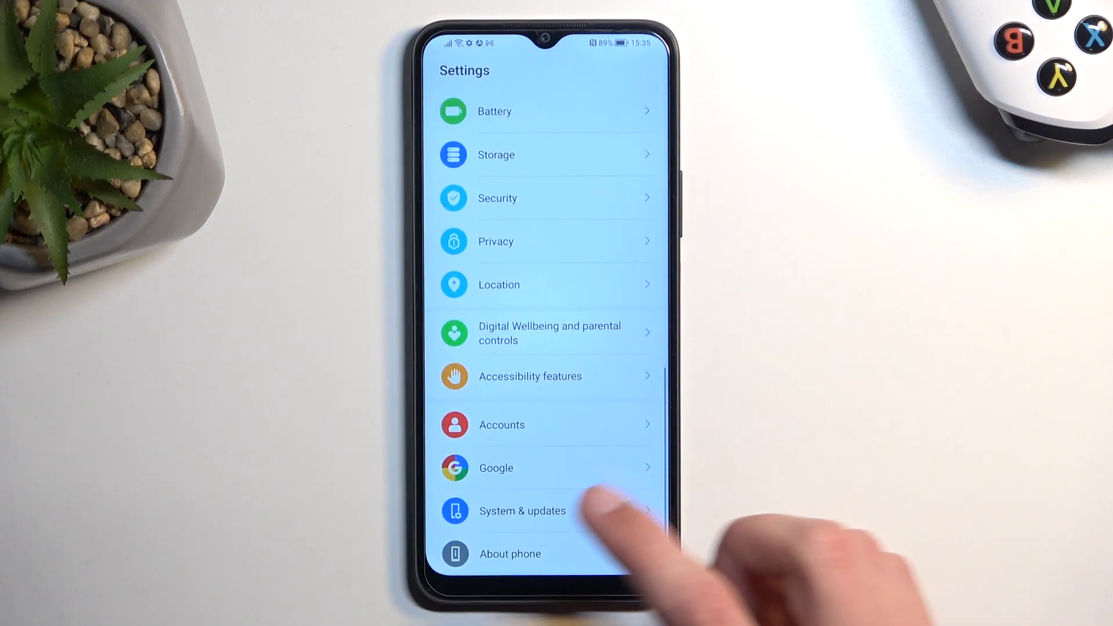
left_click(522, 510)
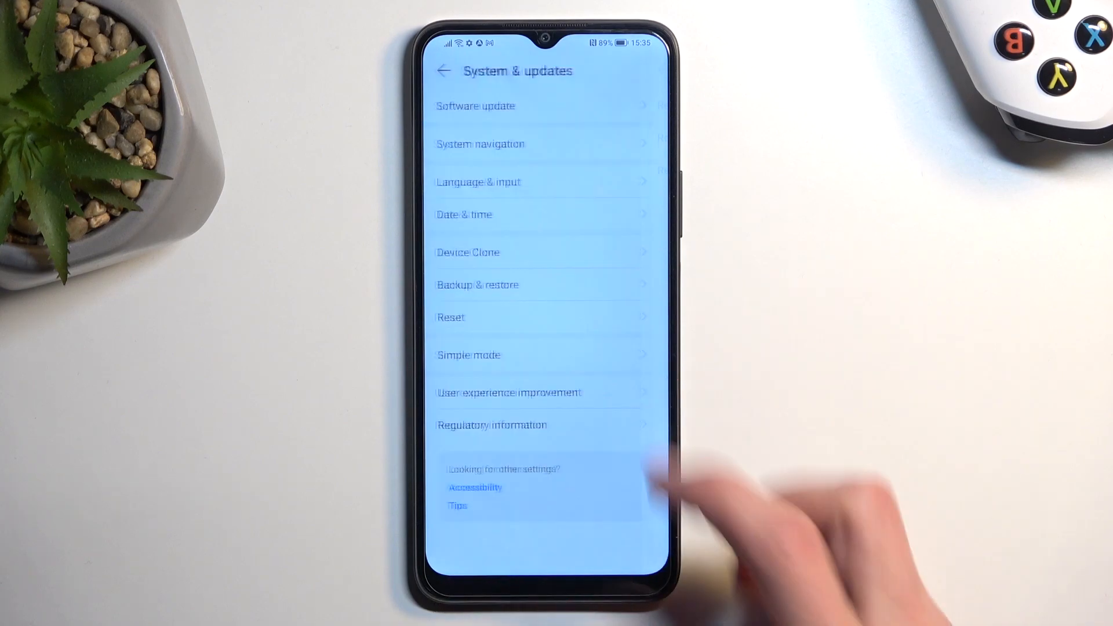
Step: Enter Reset and choose Reset phone to reach the data-deletion warning
left_click(450, 318)
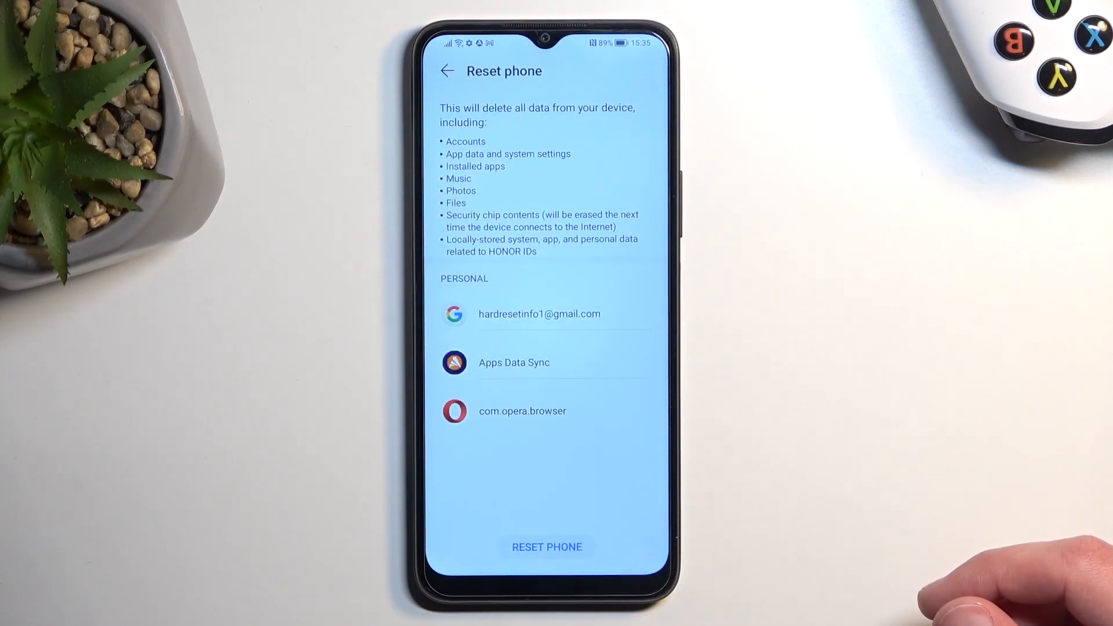
mouse_move(780, 568)
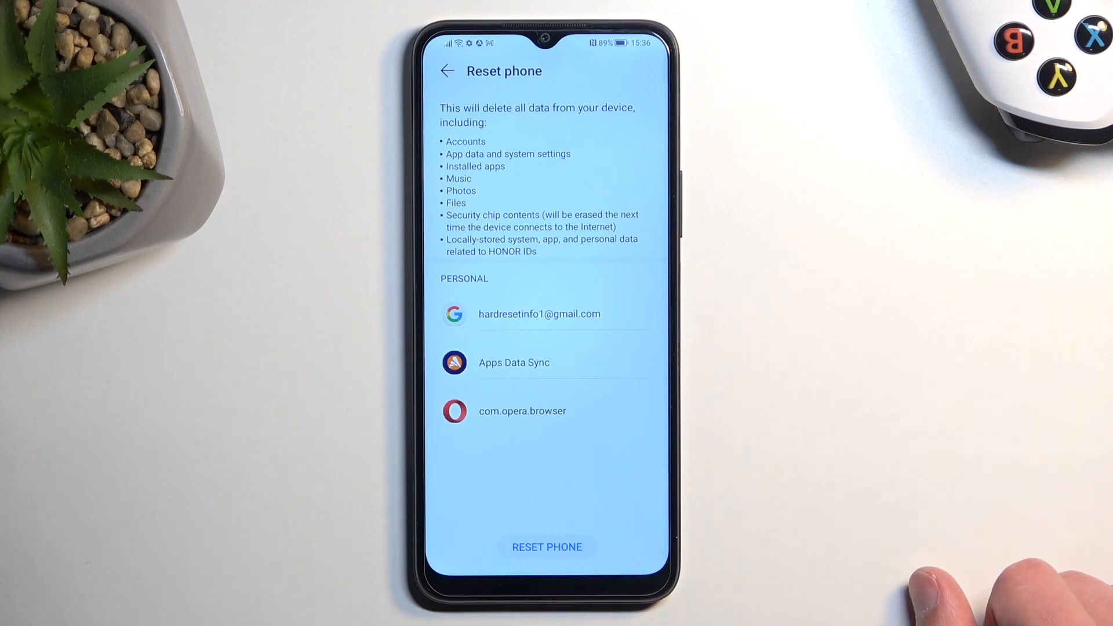
left_click(546, 546)
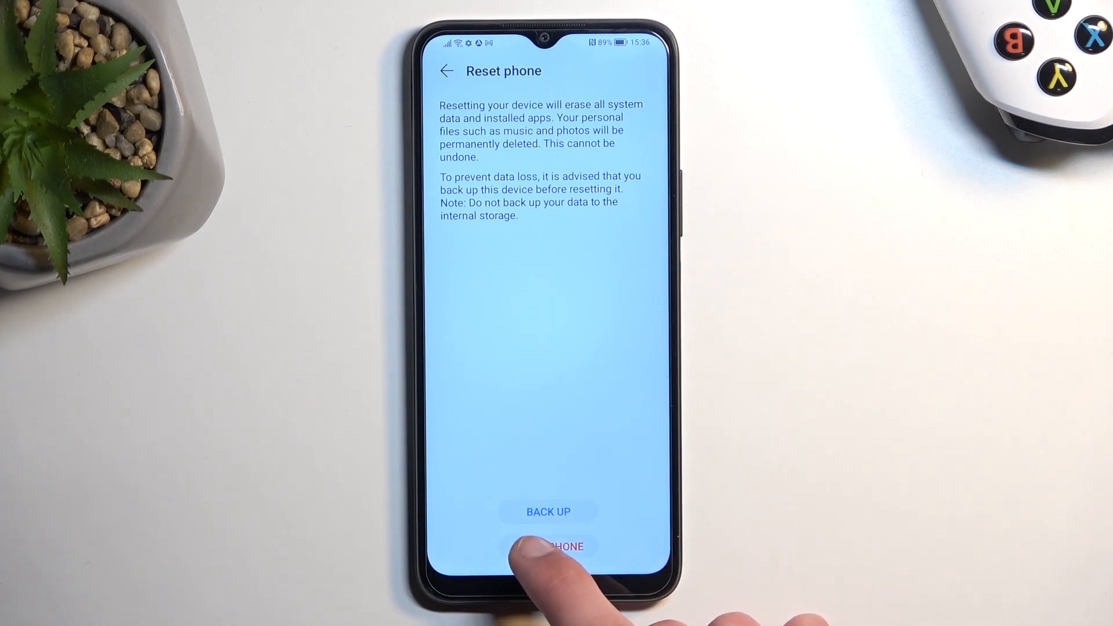
Step: Confirm RESET PHONE so the Erasing progress message appears
left_click(548, 546)
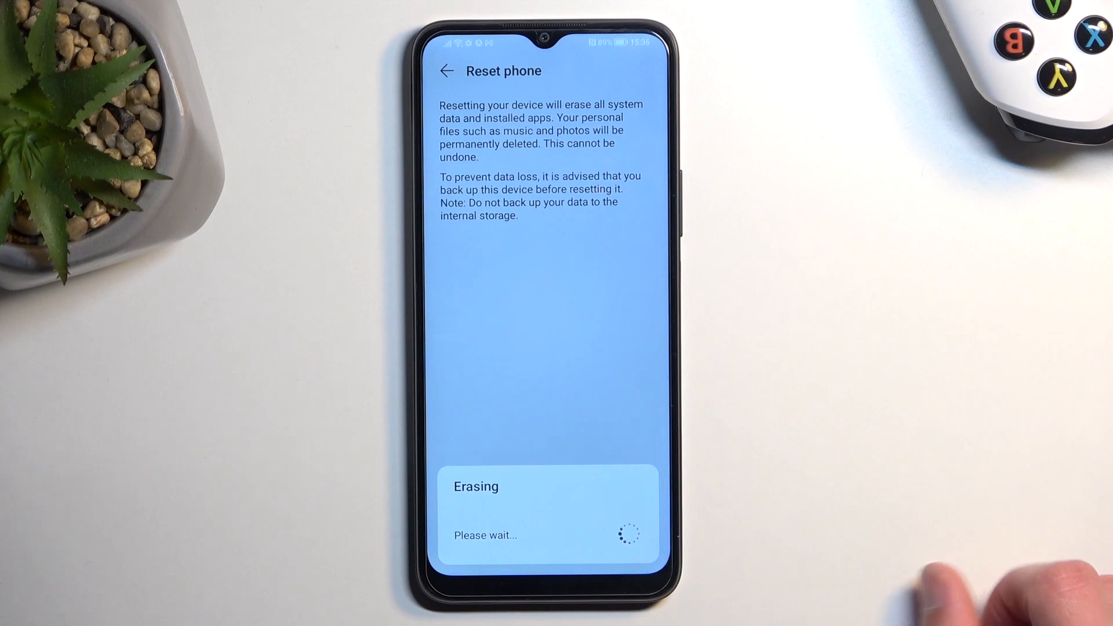